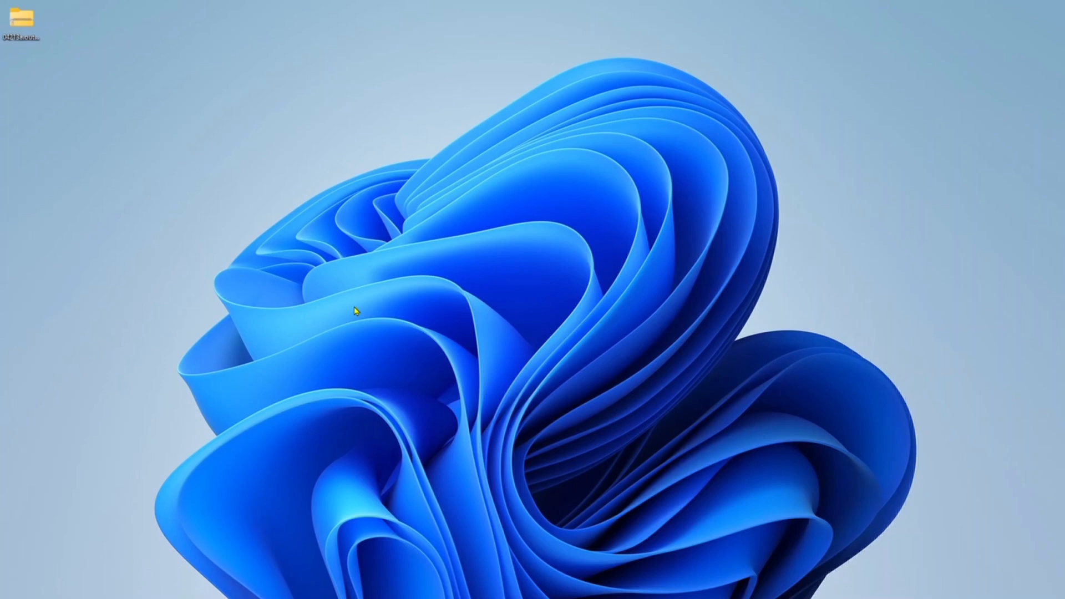
Step: Run 'pip install --upgrade pywin32', which reports pywin32 is already installed
click(361, 585)
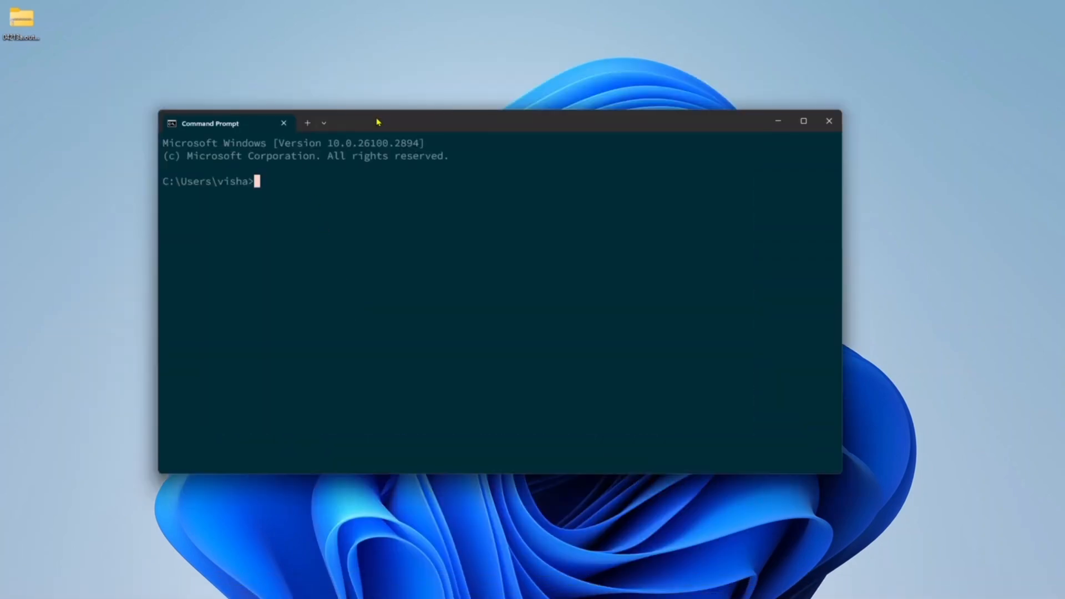
text(pip install --upg)
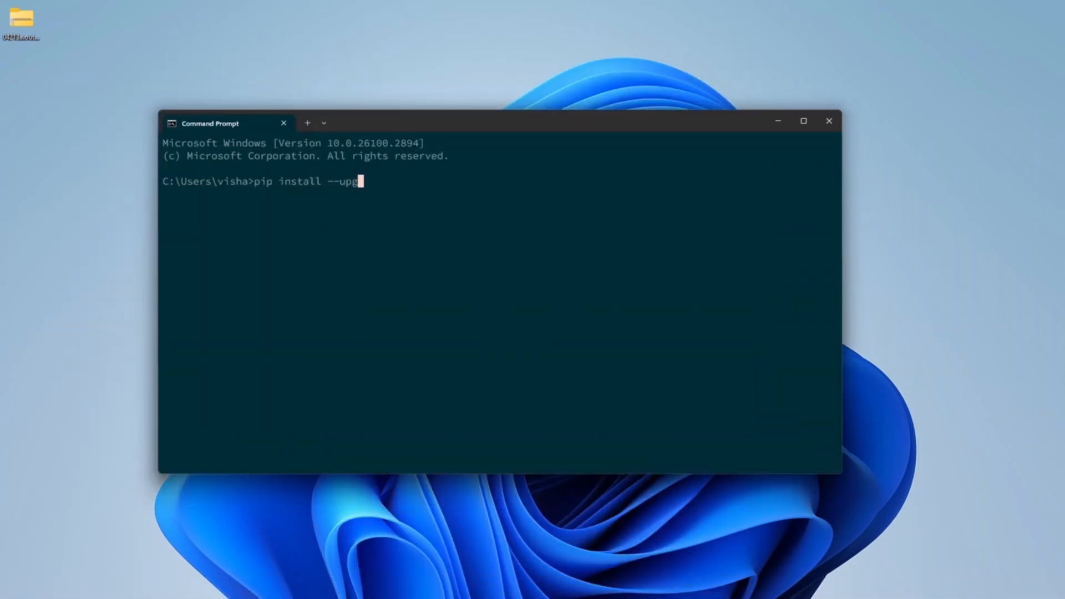
key(enter)
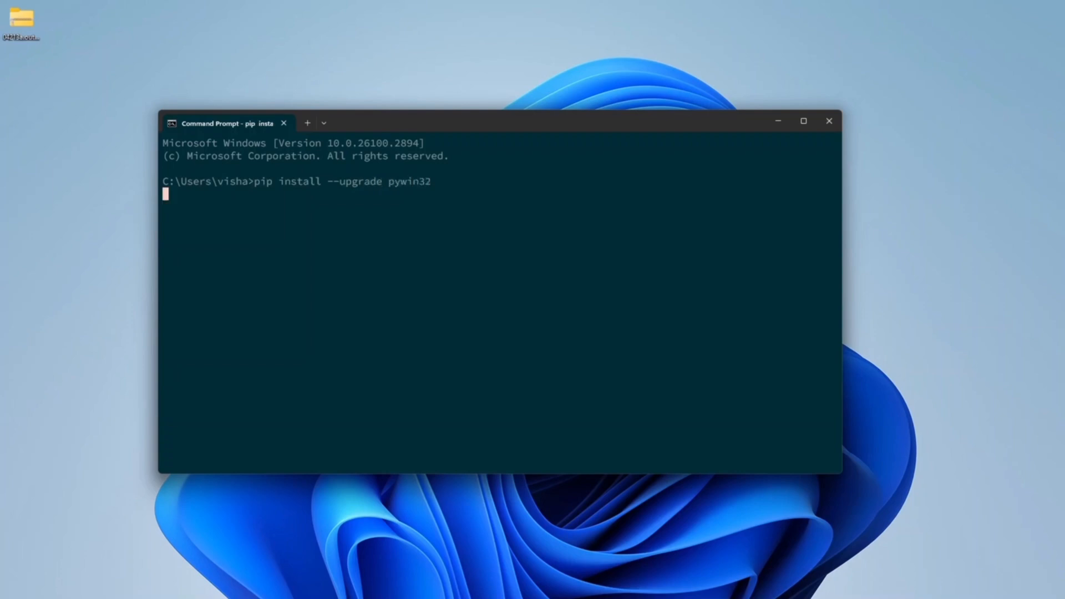
key(Enter)
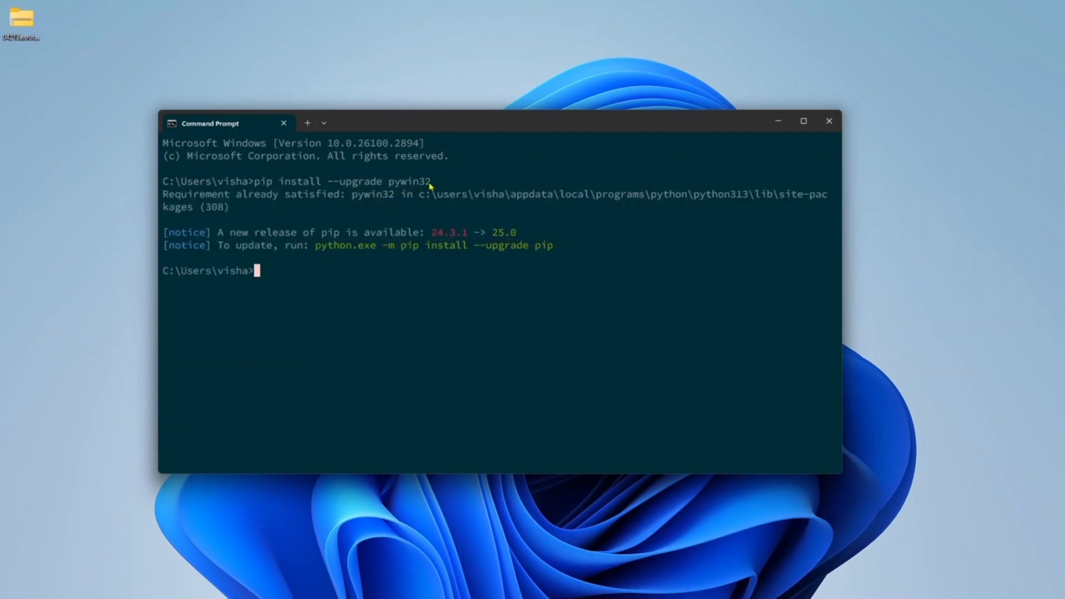
mouse_move(290, 300)
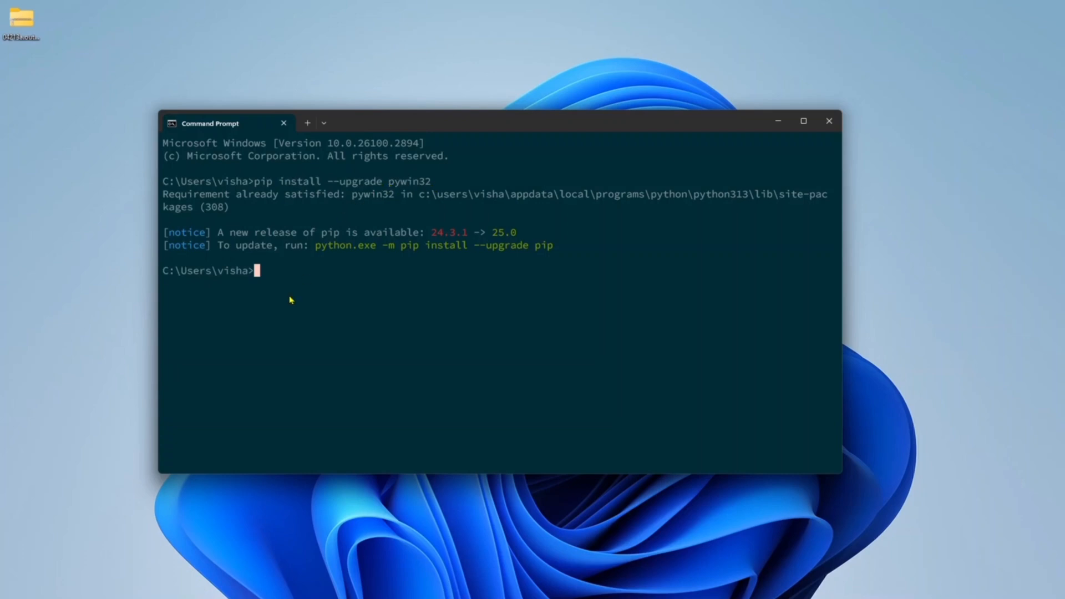
Step: Run 'pip install --upgrade pyqt5', installing PyQt5 5.15.11 with PyQt5-sip and PyQt5-Qt5
text(pip)
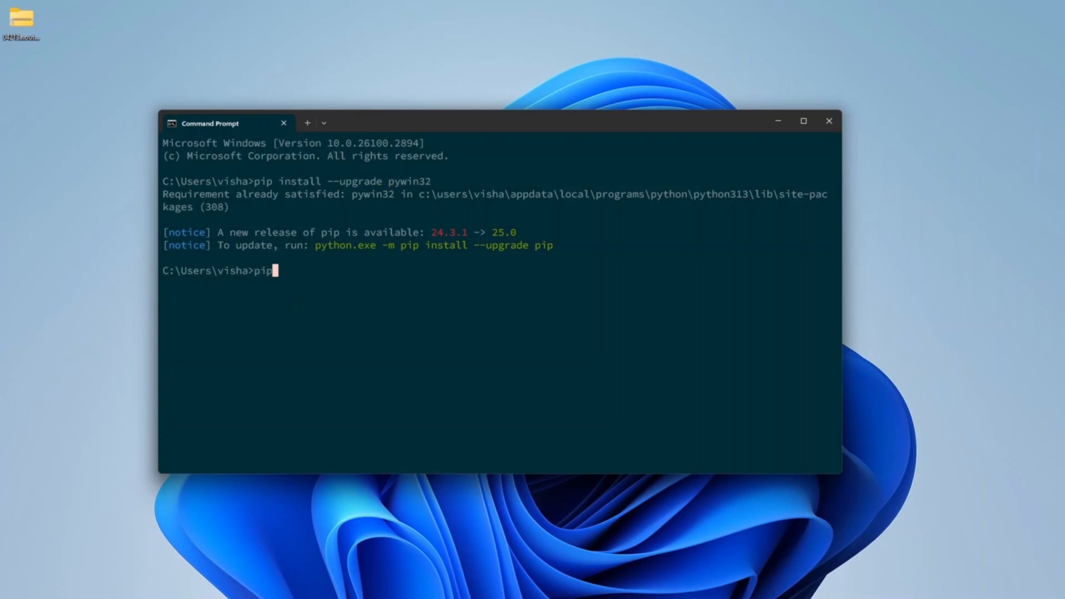
text(install 0)
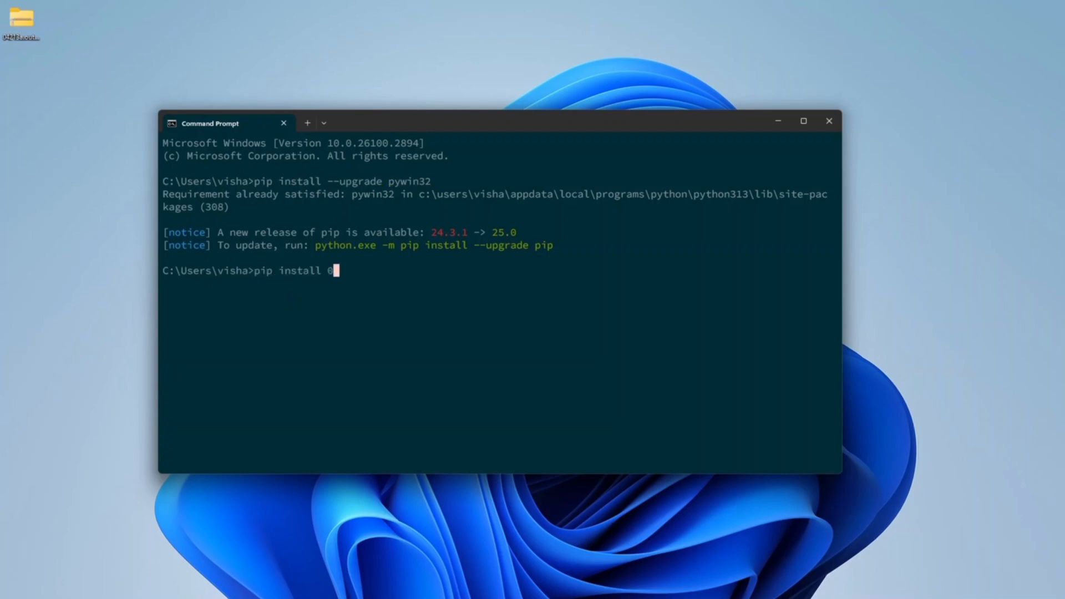
text(--upgrade pyqt5)
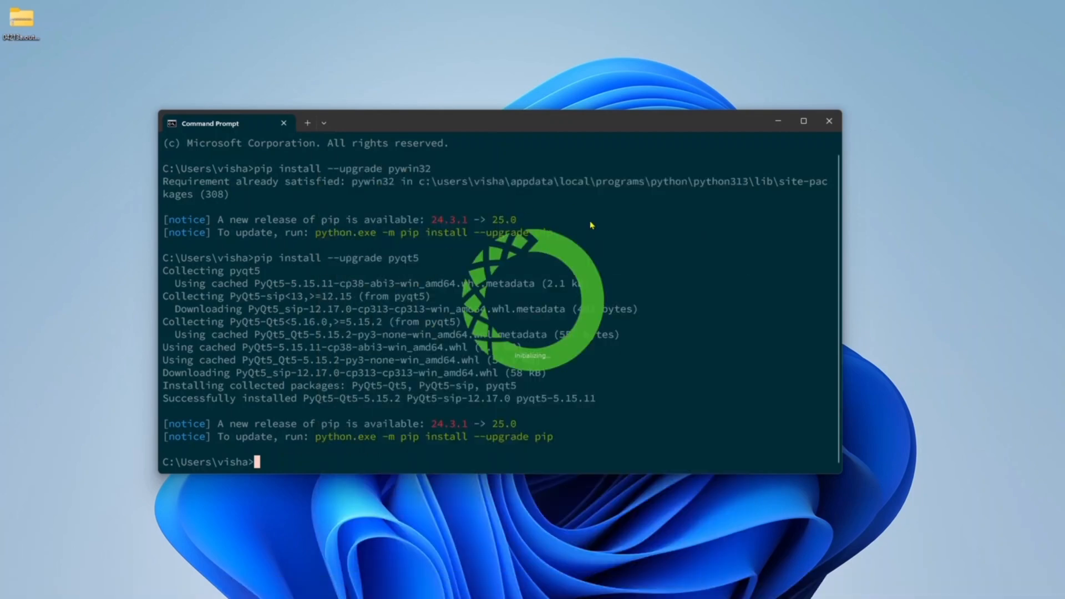
mouse_move(533, 230)
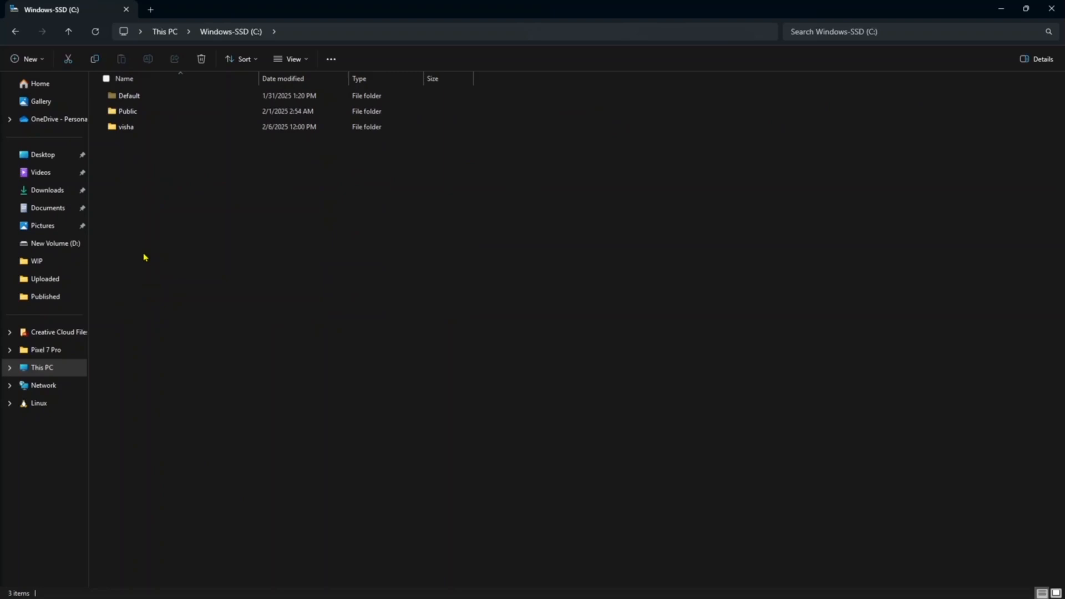
Step: Browse from the home folder into anaconda3\Scripts and select the address bar path
double_click(126, 127)
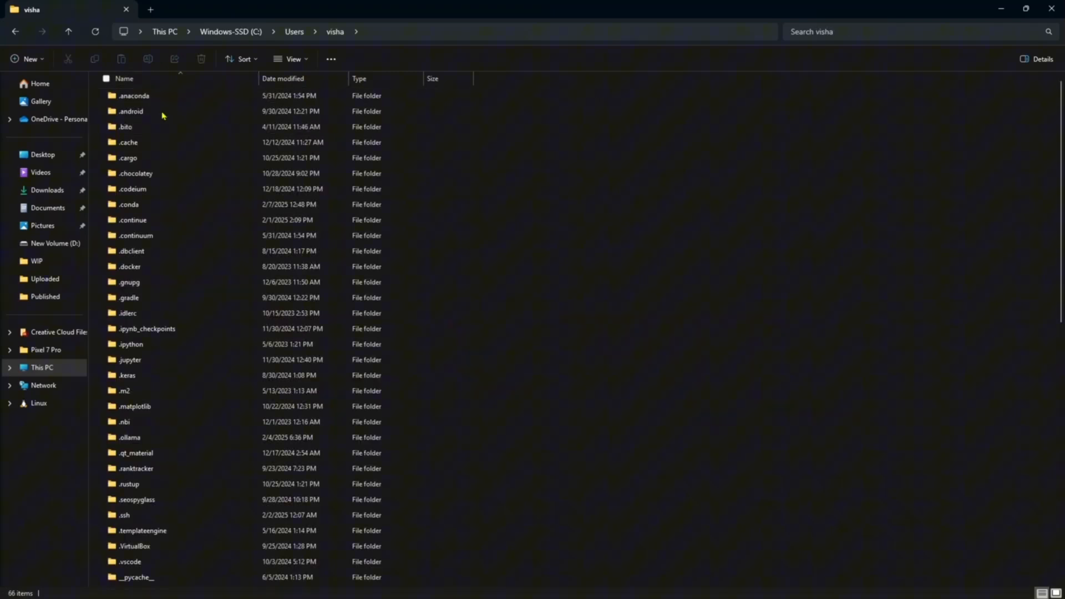
click(129, 111)
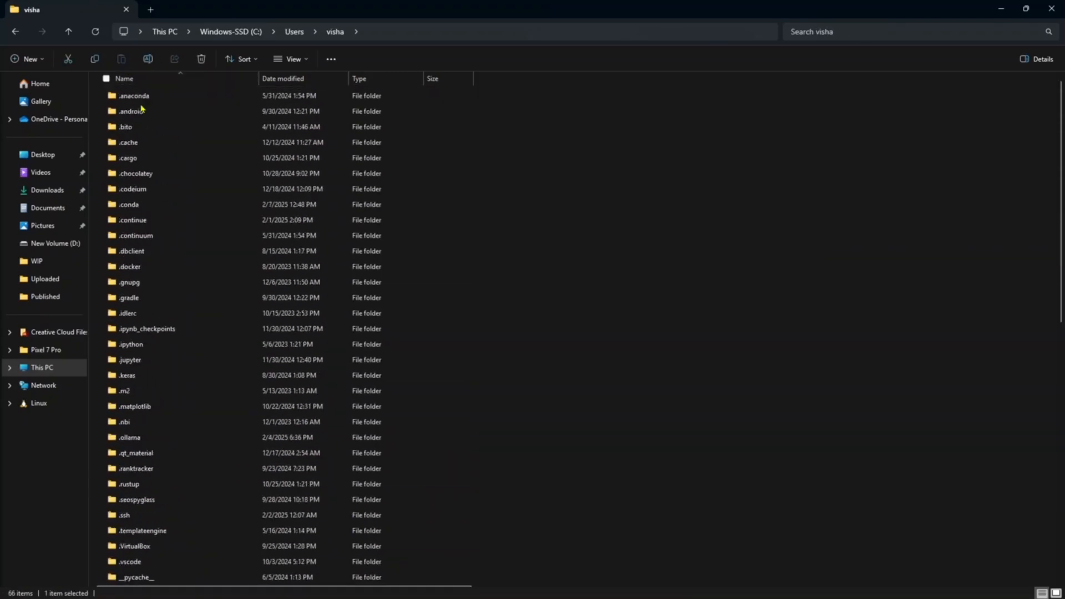
mouse_move(133, 95)
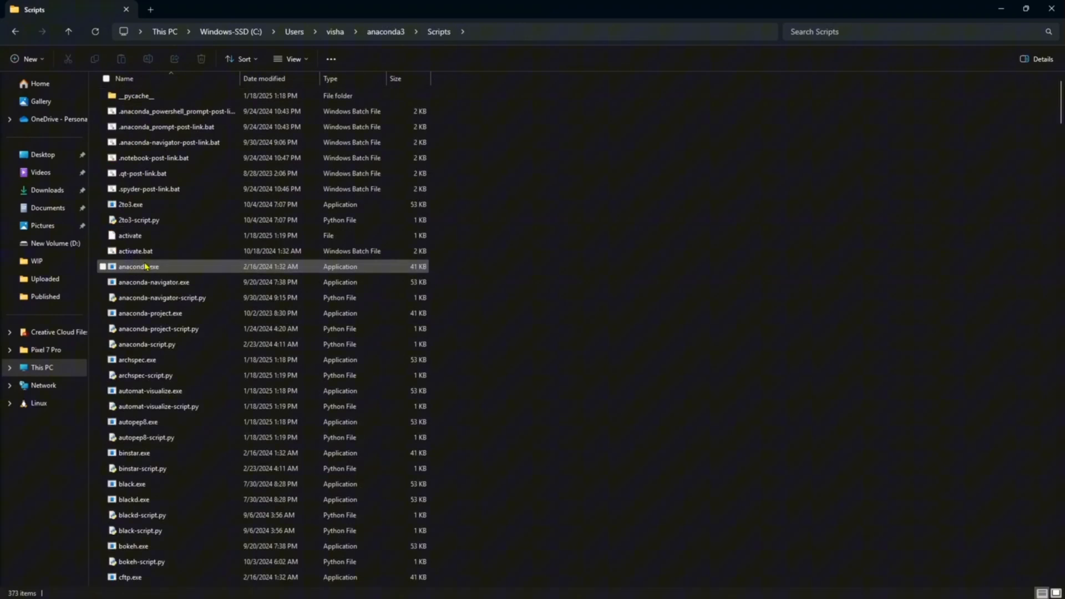
click(441, 32)
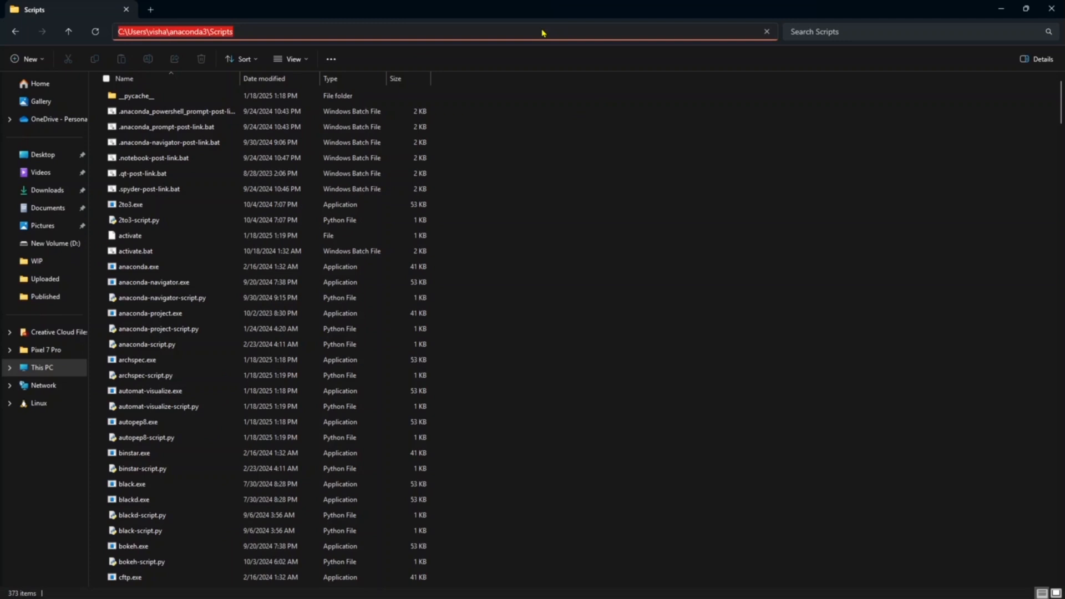
click(544, 31)
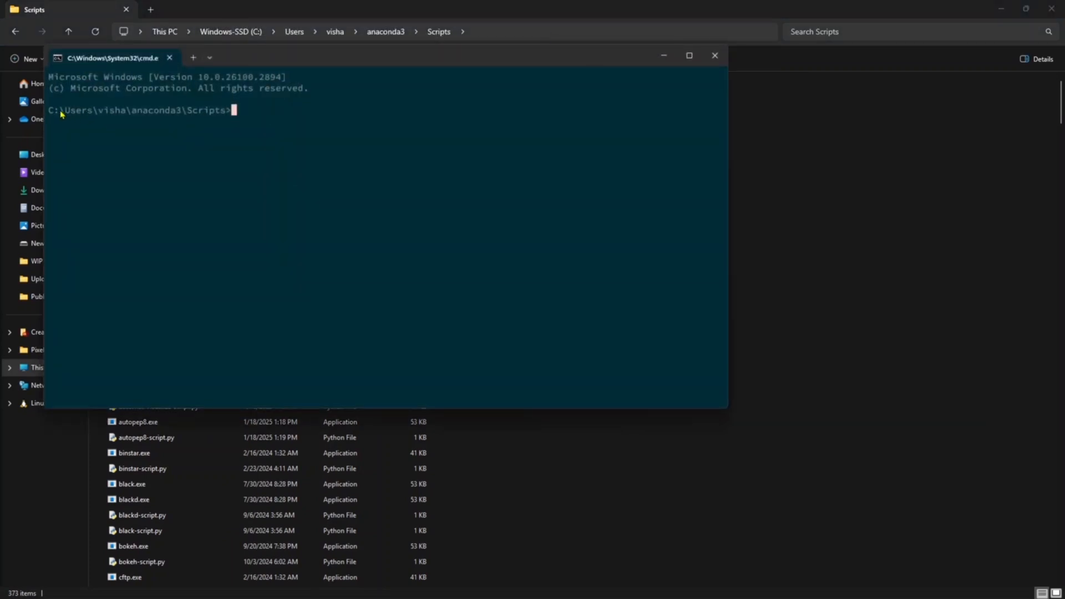
mouse_move(286, 125)
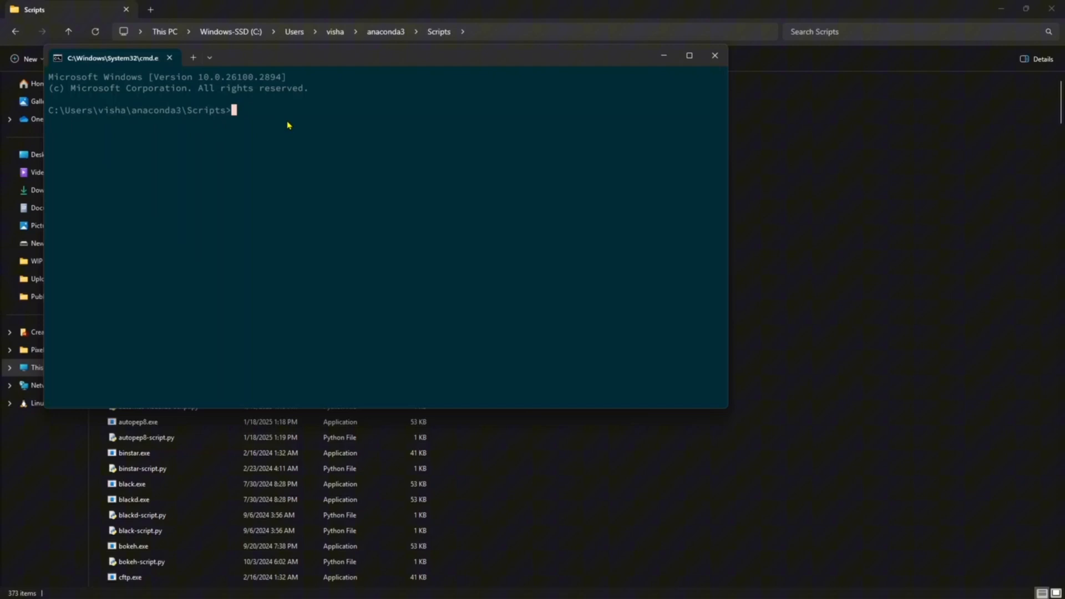
Step: Run 'conda update conda' and confirm with y, updating conda to 24.11.3
text(conda)
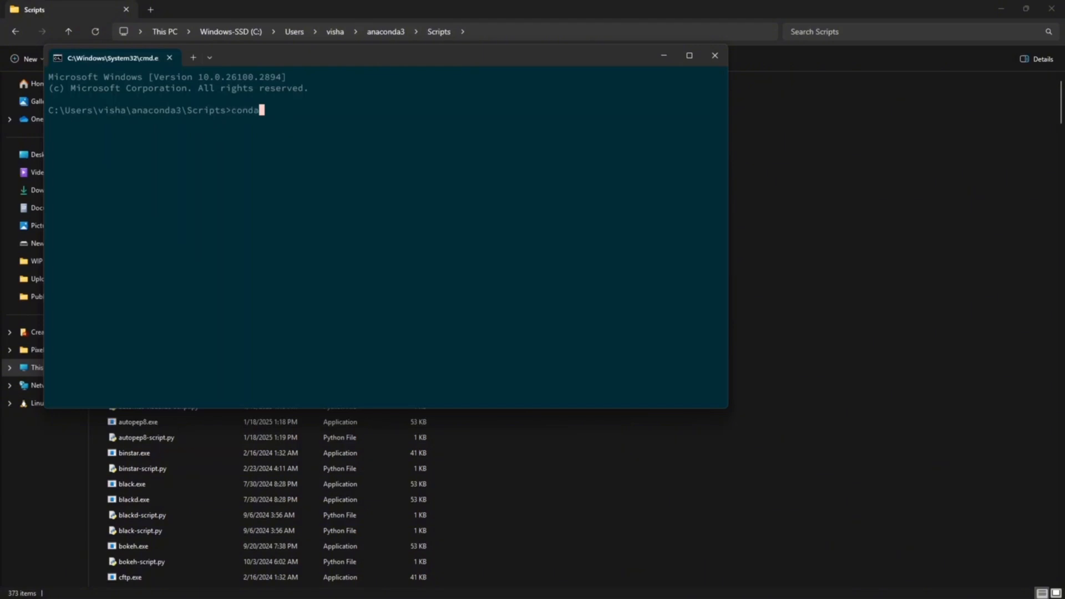
text(update conda)
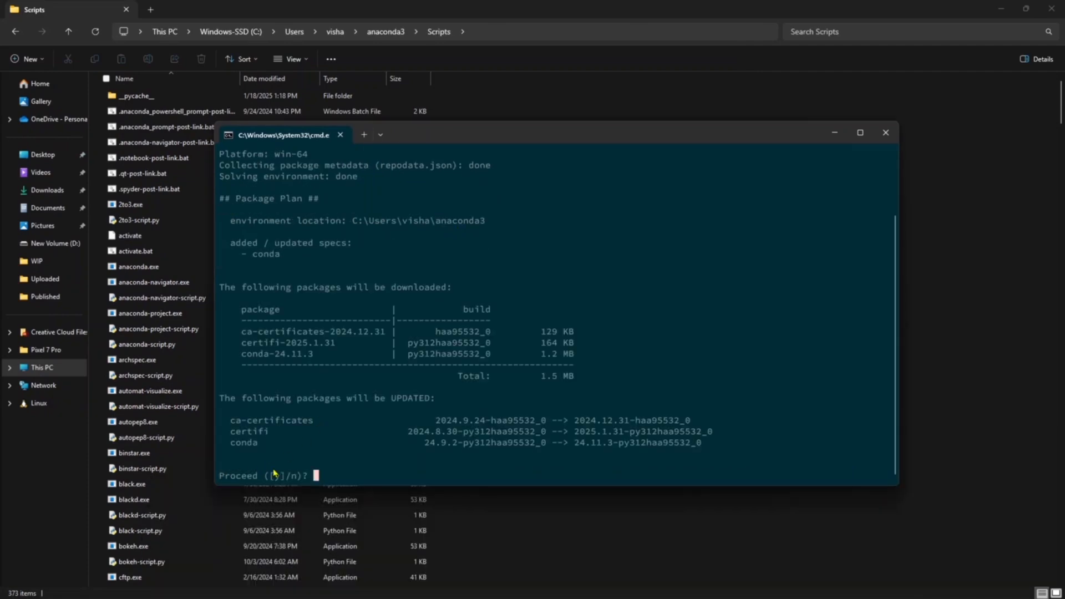
text(y)
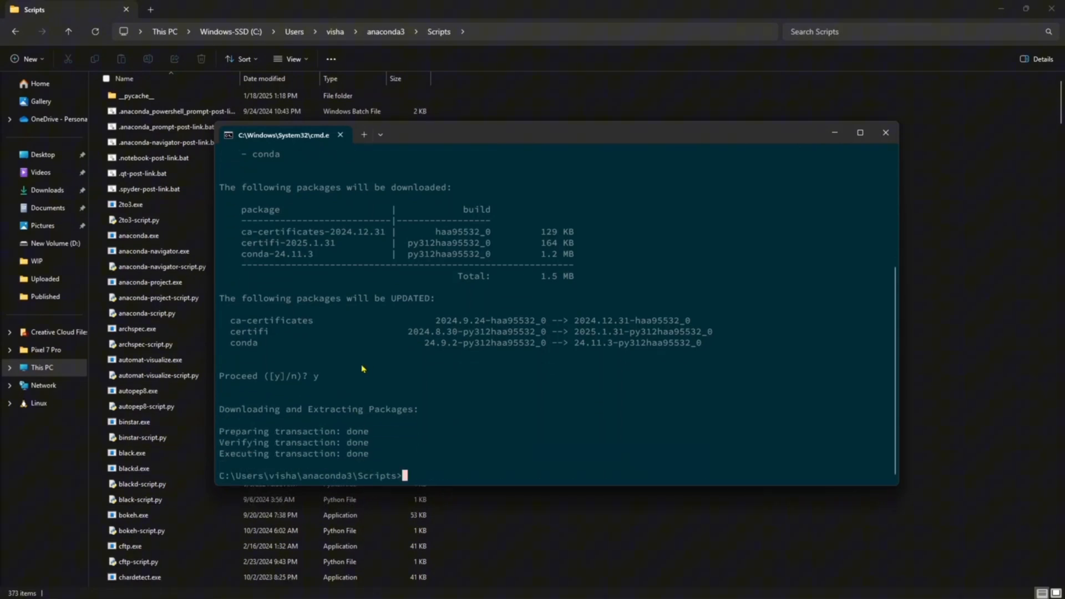
Step: Run 'conda update anaconda-navigator', then 'anaconda-navigator --reset' to reset its configuration
text(c)
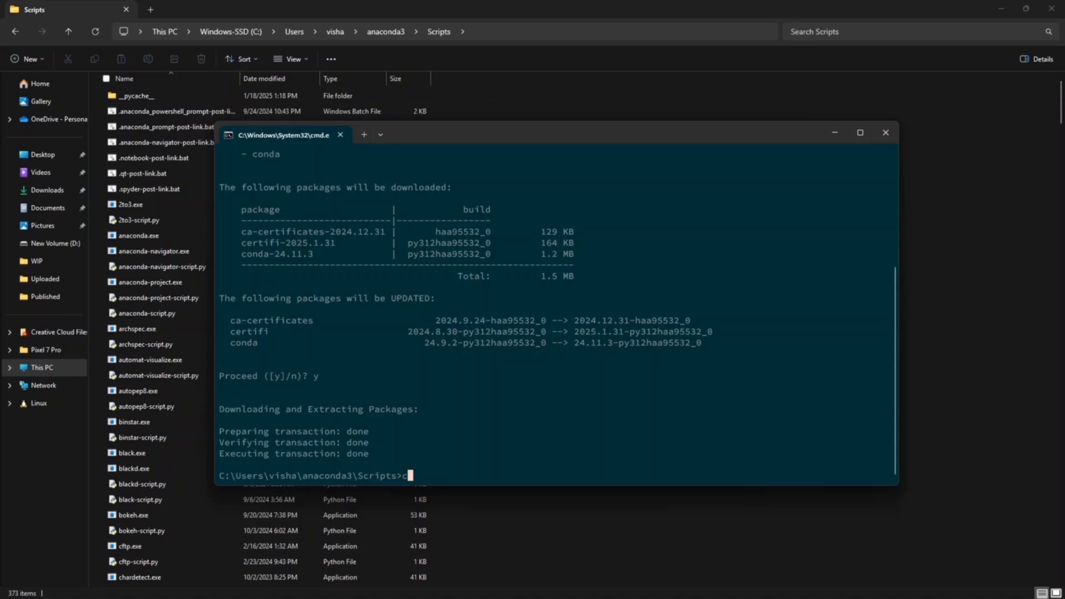
text(onda update anac)
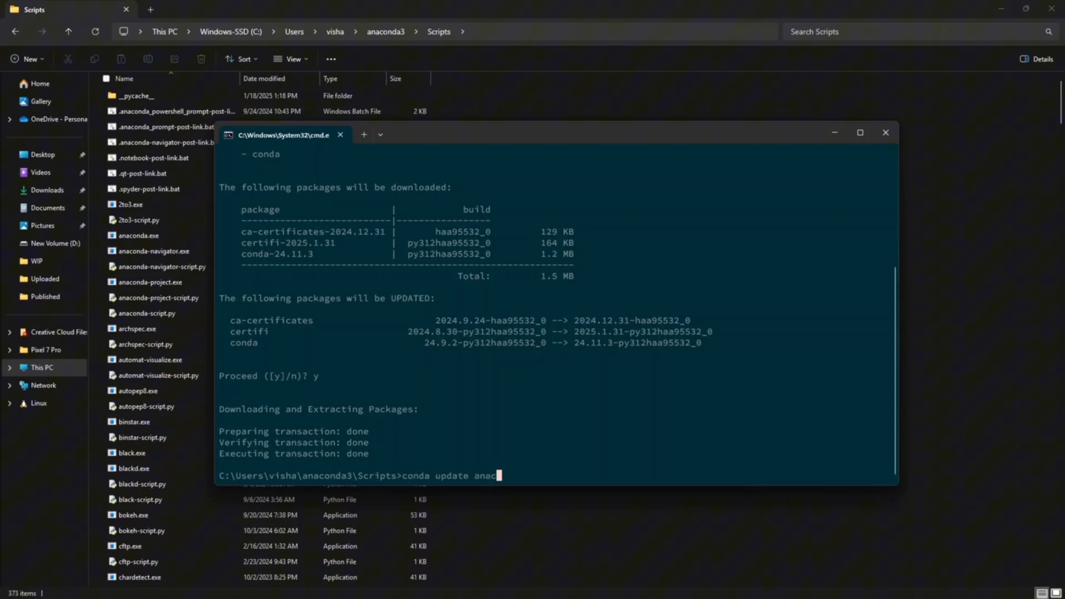
text(onda-navigator)
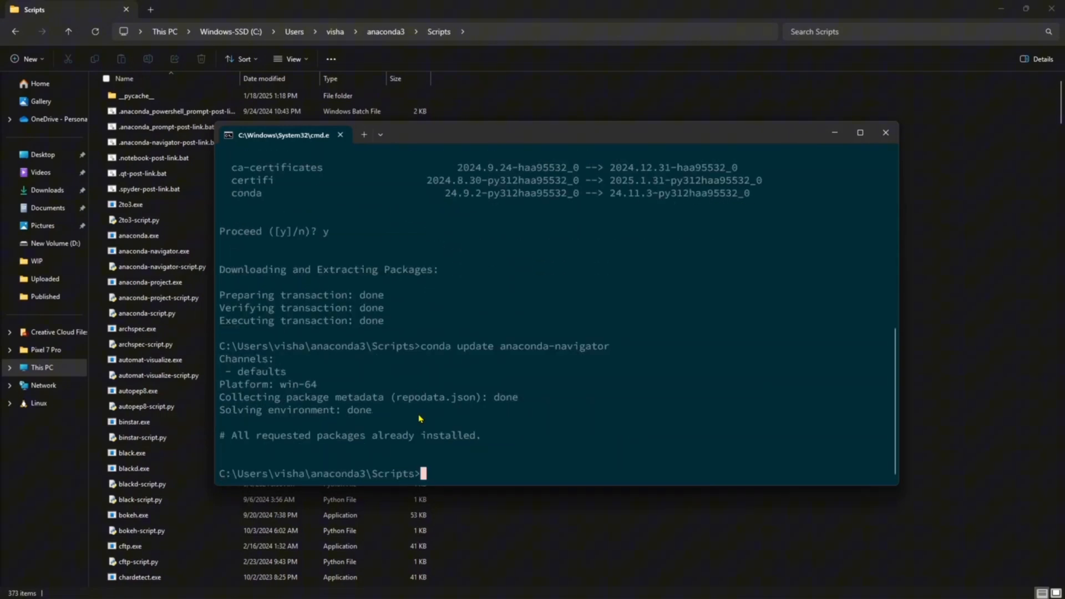
text(anaconda-navigator --reset)
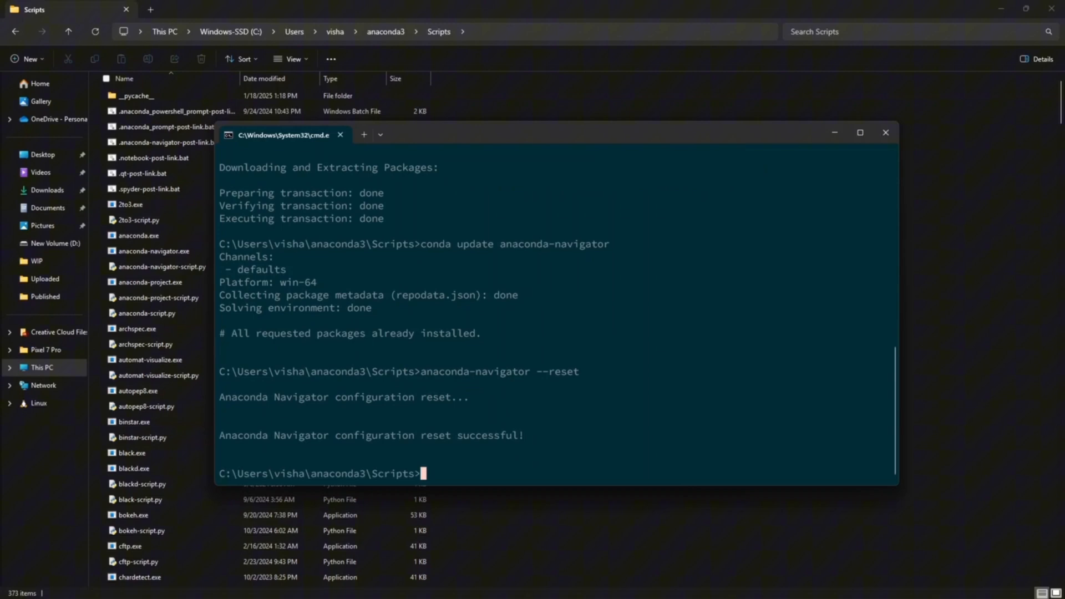
Step: Launch 'anaconda-navigator' until its splash screen shows, then close the command window
text(anacond)
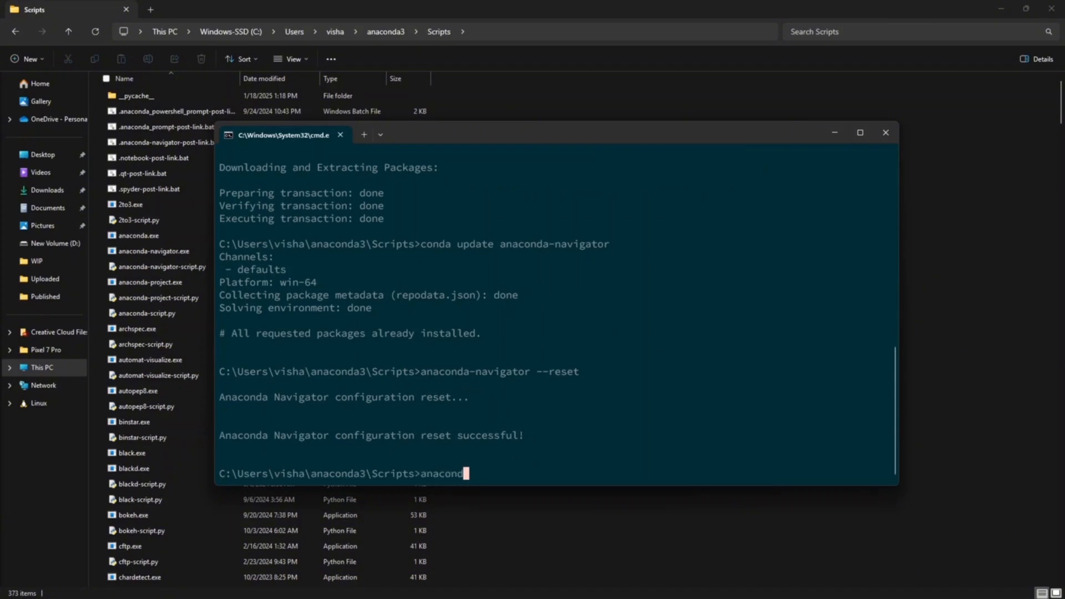
text(-navigator)
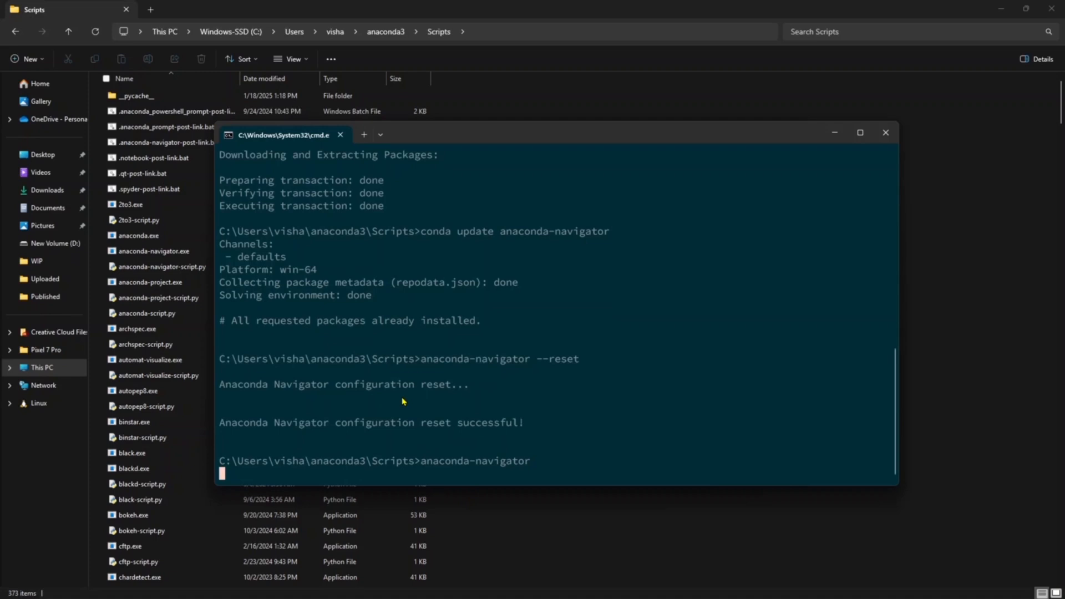
mouse_move(423, 453)
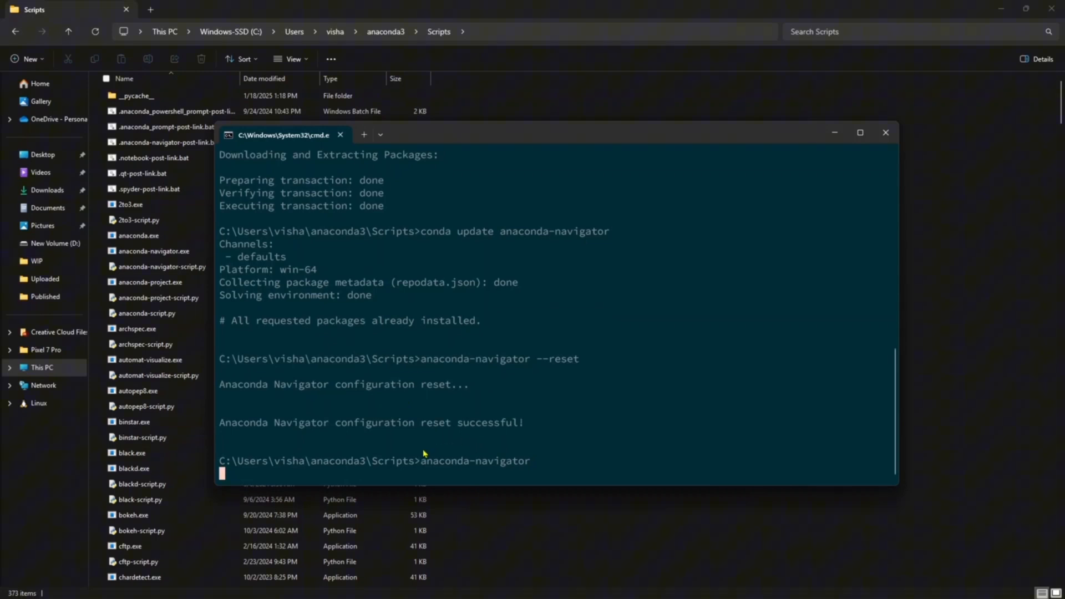
text(na)
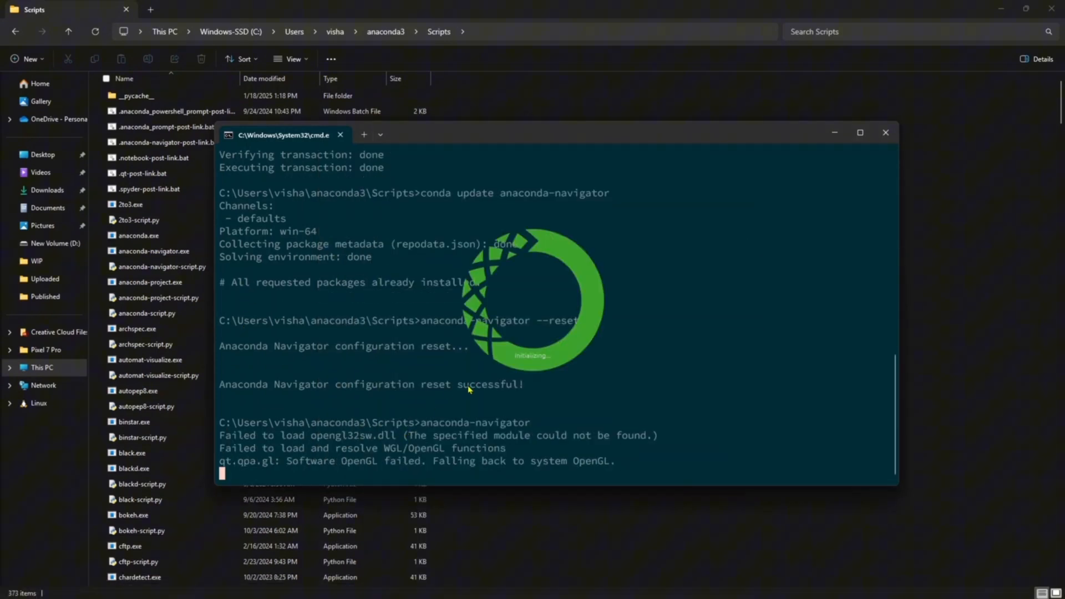
mouse_move(455, 248)
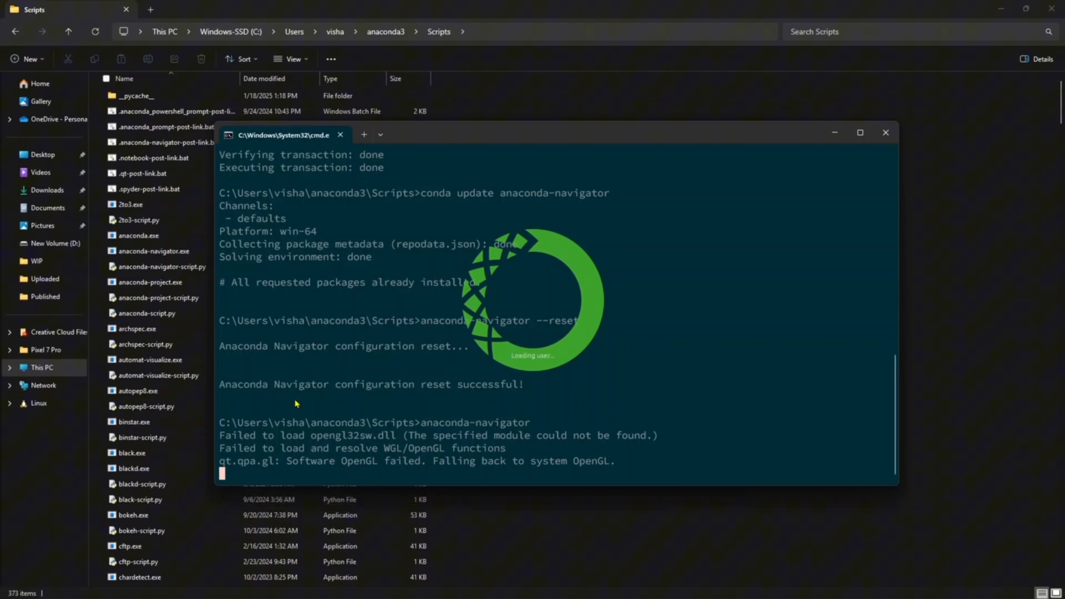
click(885, 132)
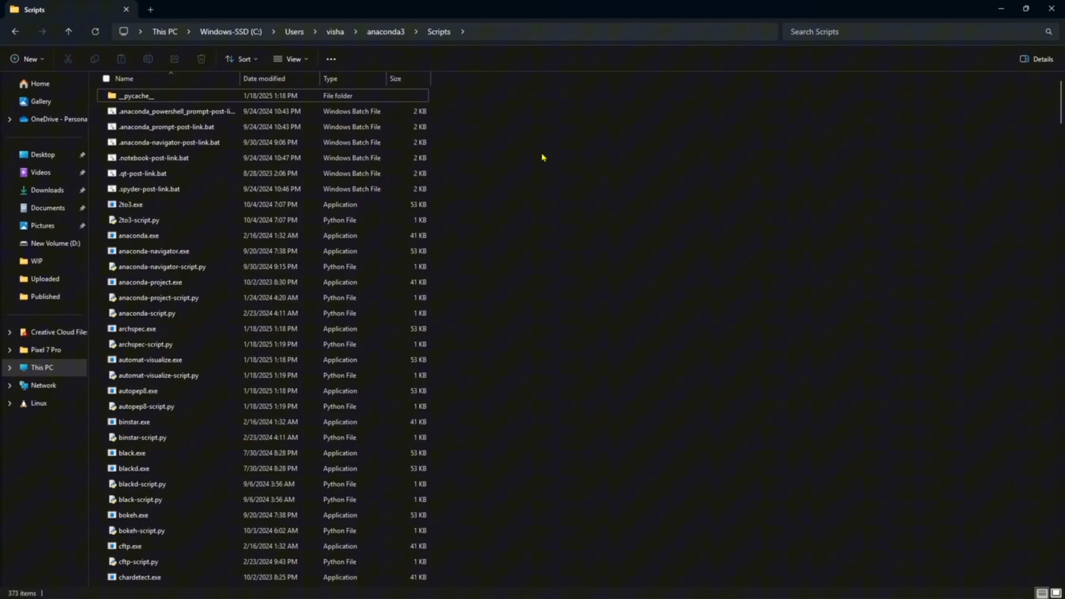
mouse_move(333, 31)
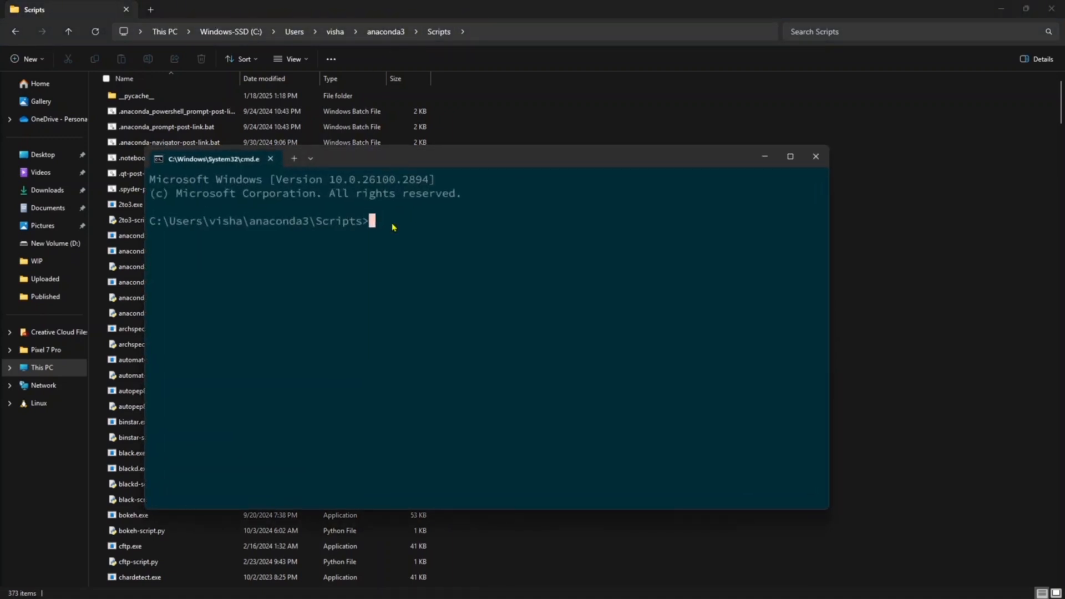
Step: Run 'activate root' and 'conda update -n root conda', then start 'conda update --all'
text(activate root)
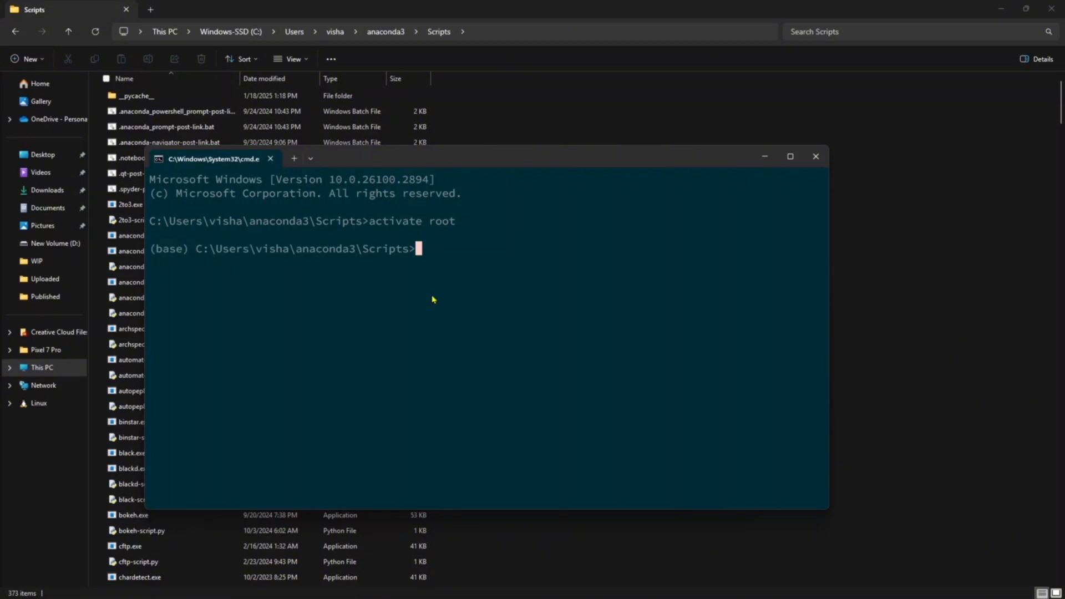
text(conda update -n root conda)
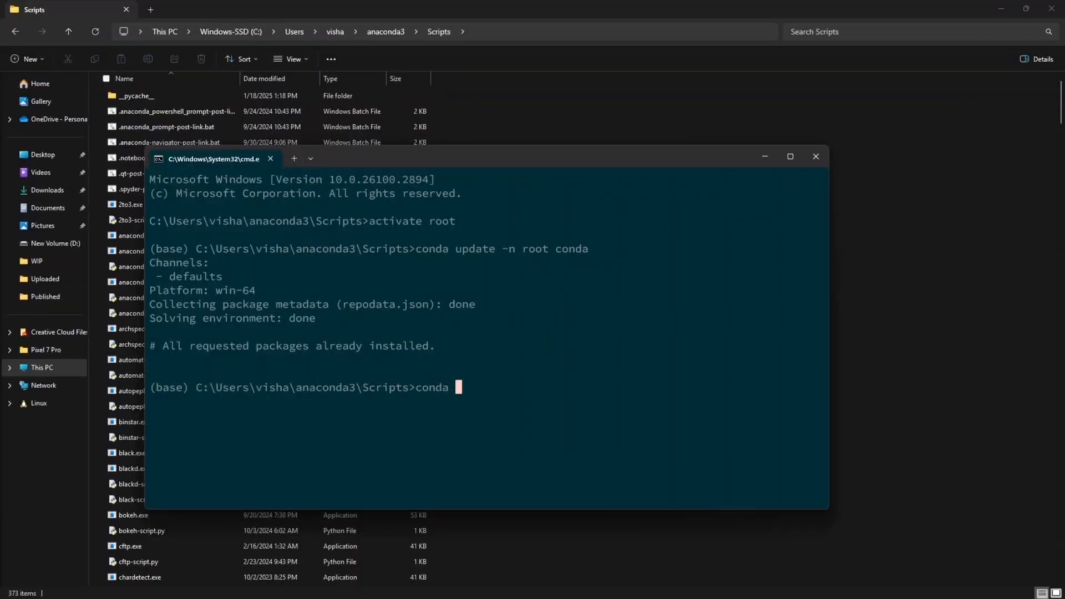
text(update --all)
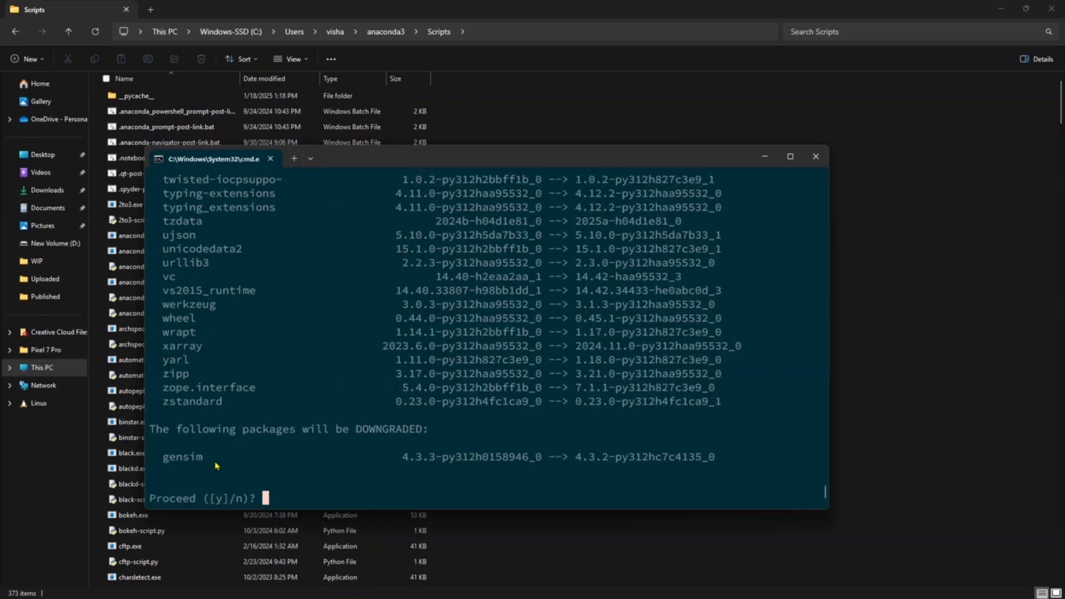
Step: Confirm the all-packages root update with y, then search Windows for 'anaconda-navig'
text(y)
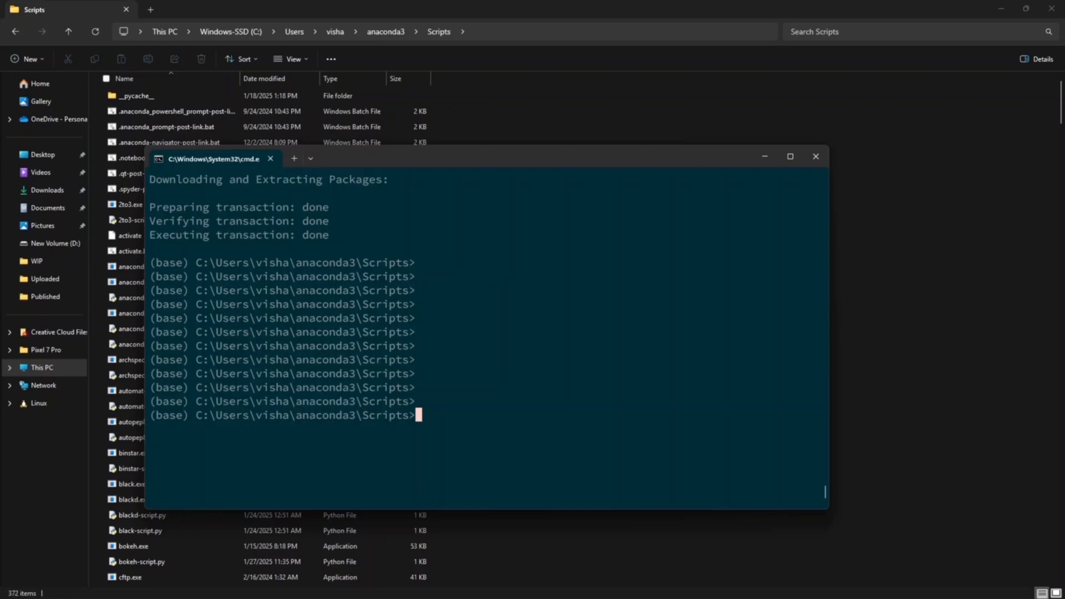
text(anaconda-navig)
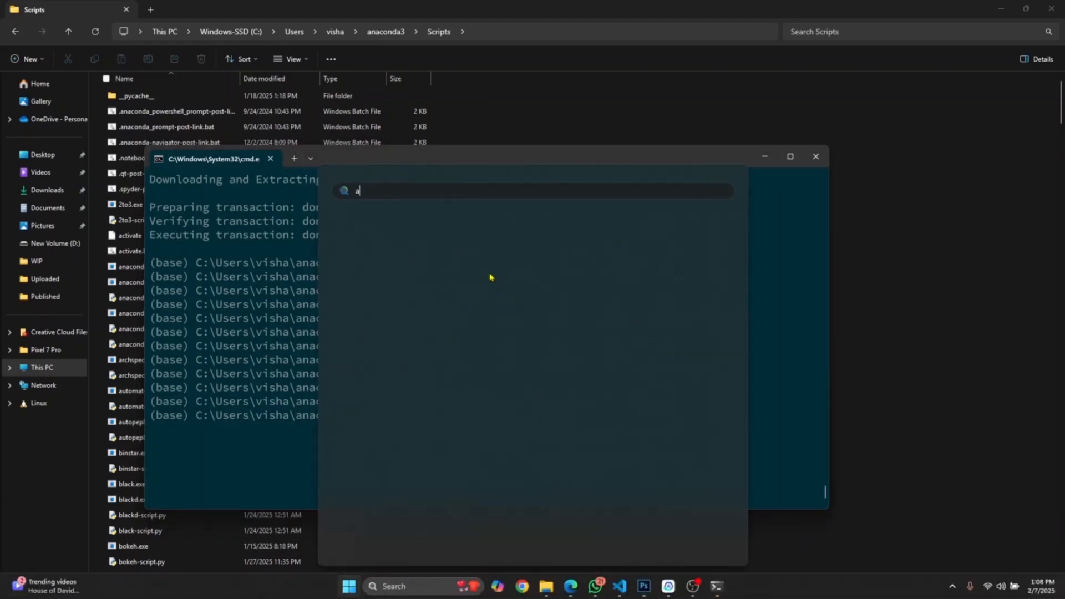
Step: Type 'navi' in Start search to show Anaconda Navigator as the best match
text(nvil)
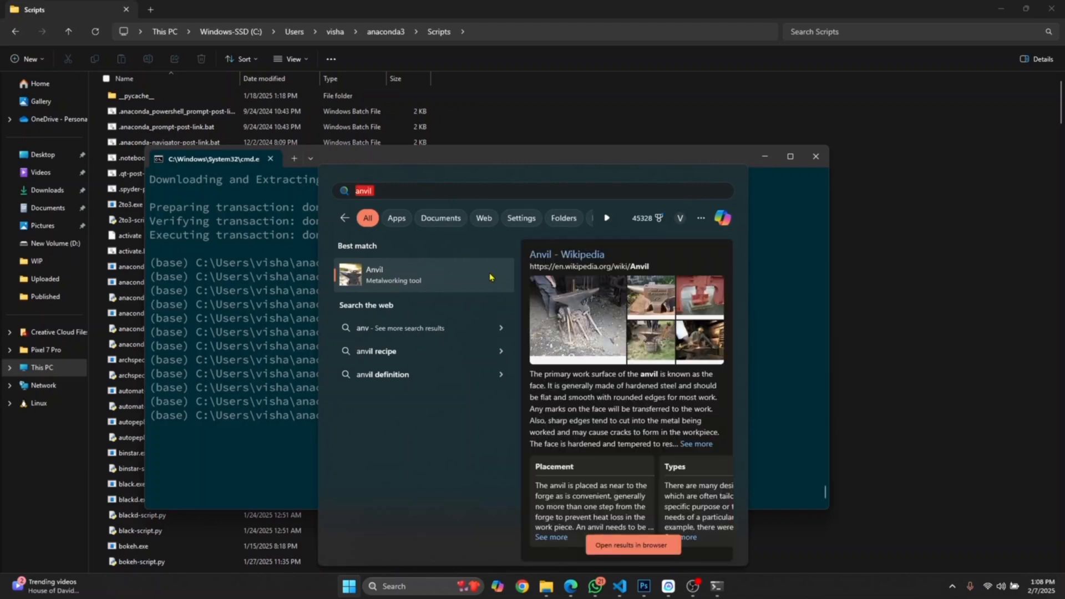
text(navi)
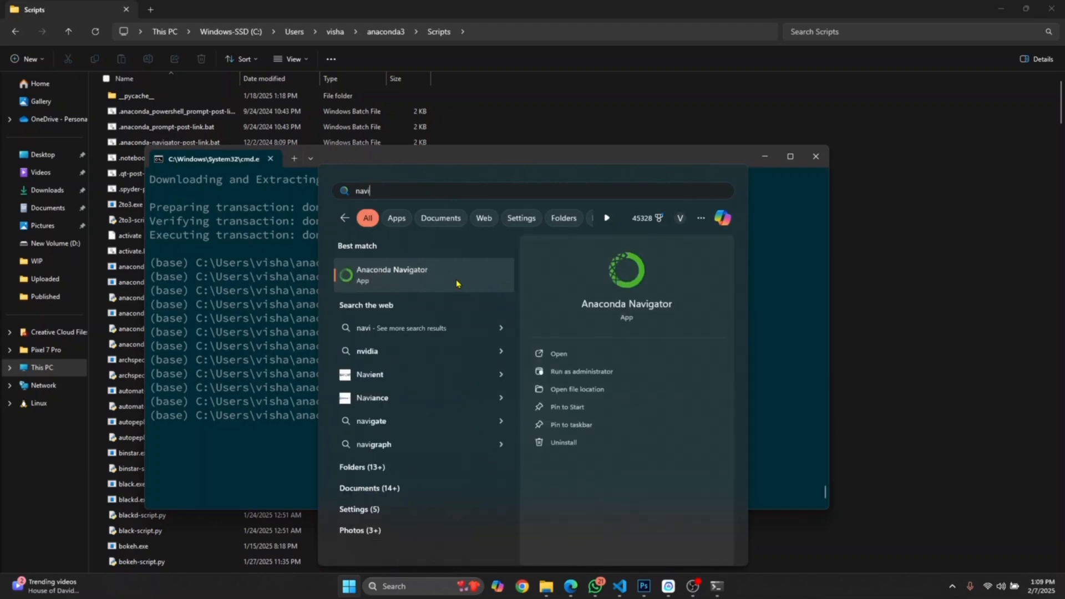